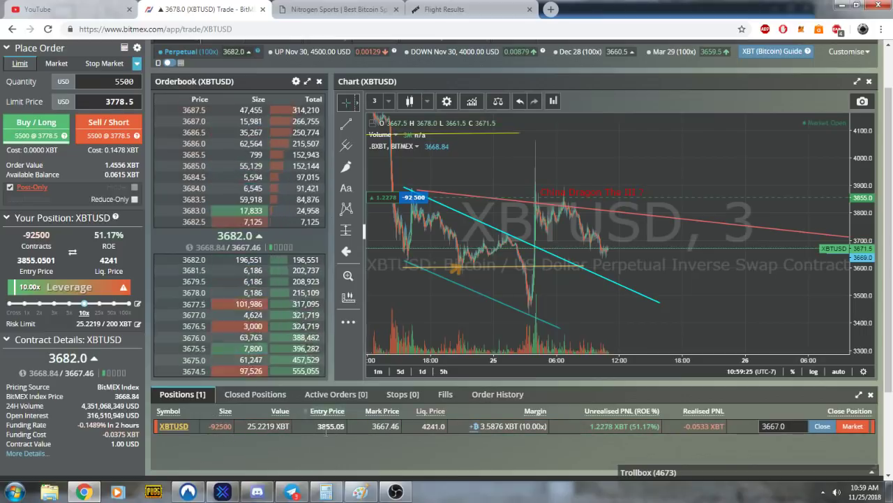
{"action": "mouse_move", "coordinate": [552, 175]}
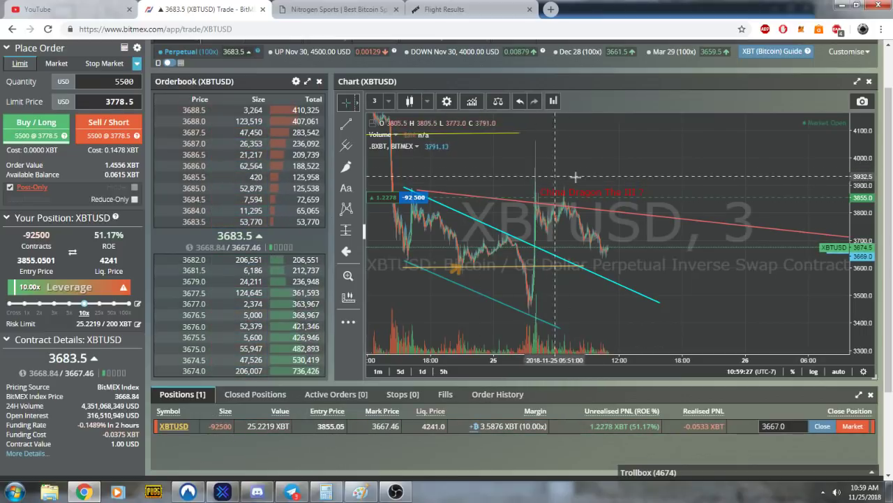
Sketch a magenta freehand curve right of the recent XBTUSD candles projecting price downward.
{"action": "left_click", "coordinate": [346, 166]}
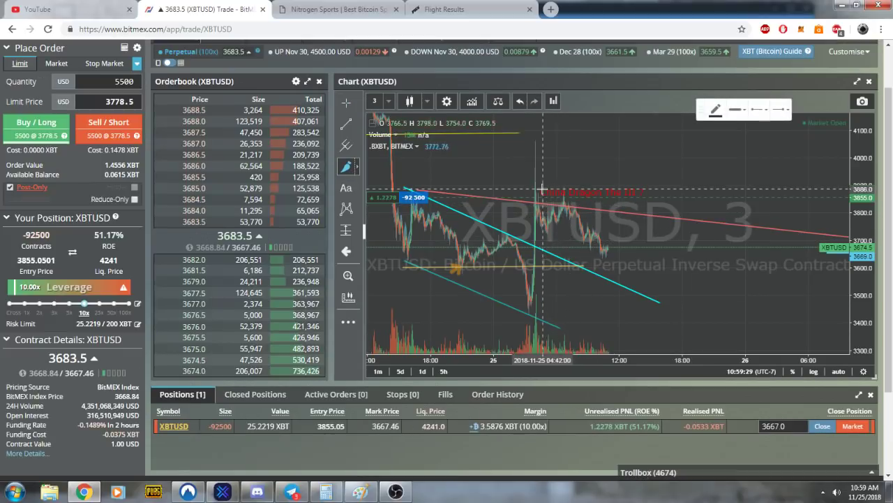
{"action": "left_click_drag", "start_coordinate": [544, 193], "coordinate": [658, 266]}
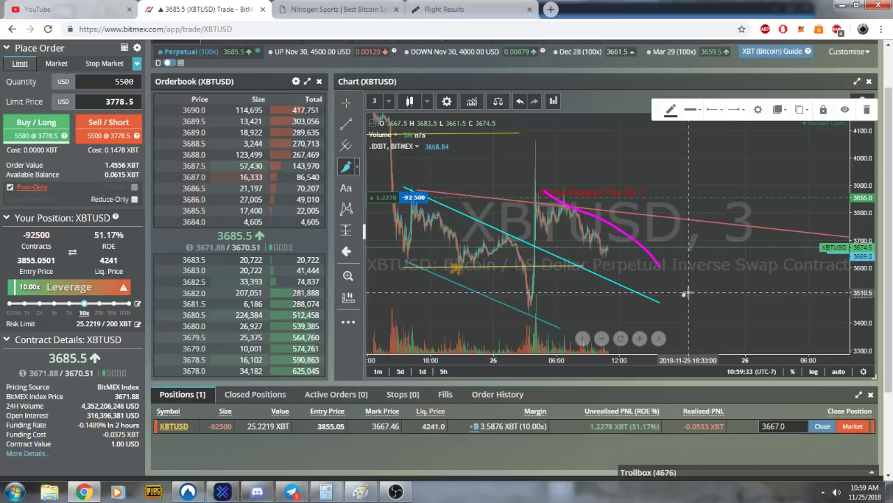
{"action": "mouse_move", "coordinate": [673, 279]}
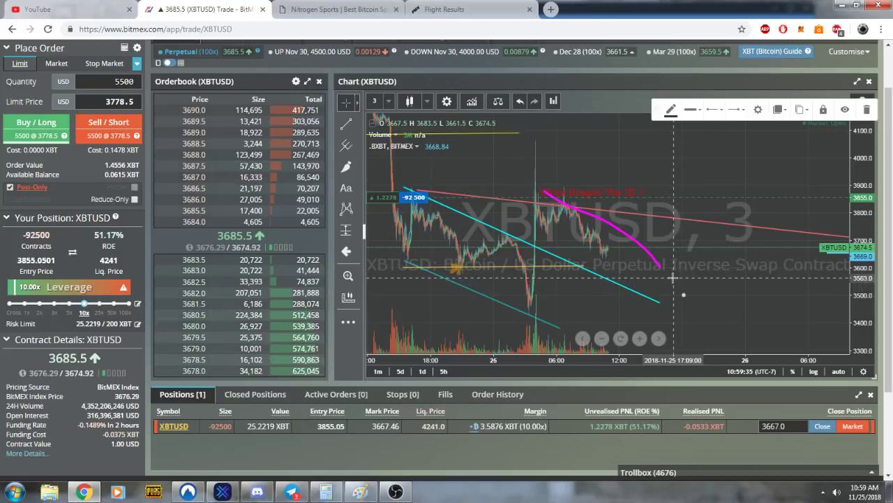
{"action": "mouse_move", "coordinate": [673, 277]}
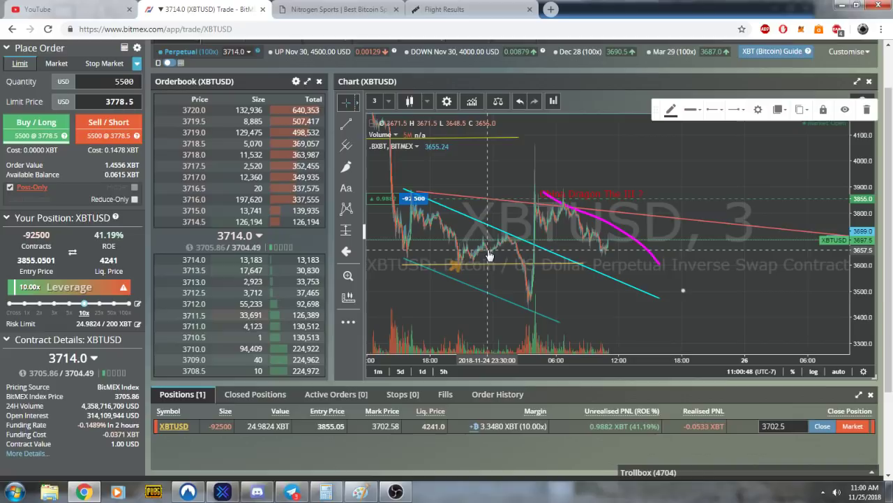
{"action": "mouse_move", "coordinate": [589, 268]}
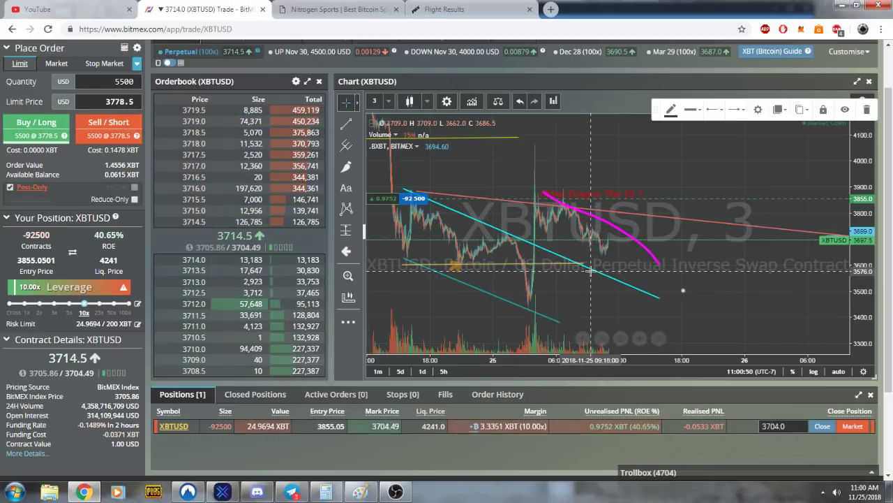